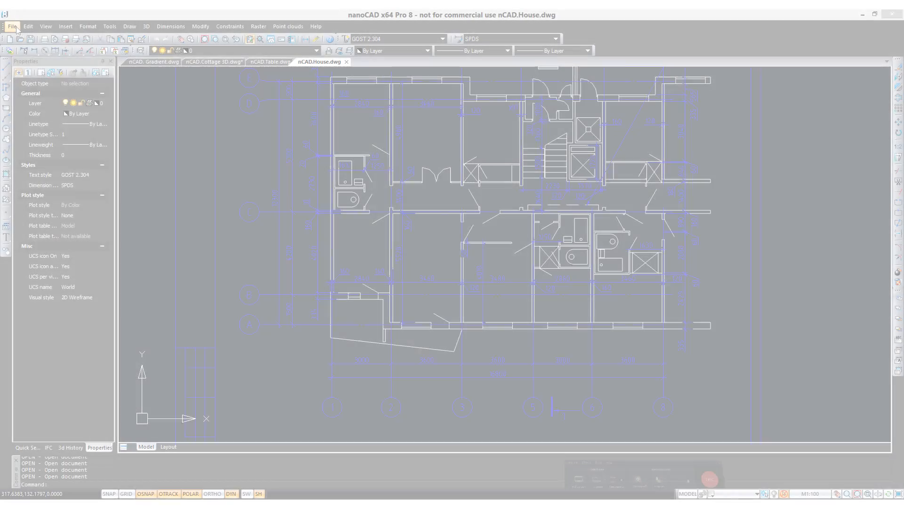
Step: Begin opening an existing sample drawing from the File menu
{"action": "left_click", "coordinate": [11, 26]}
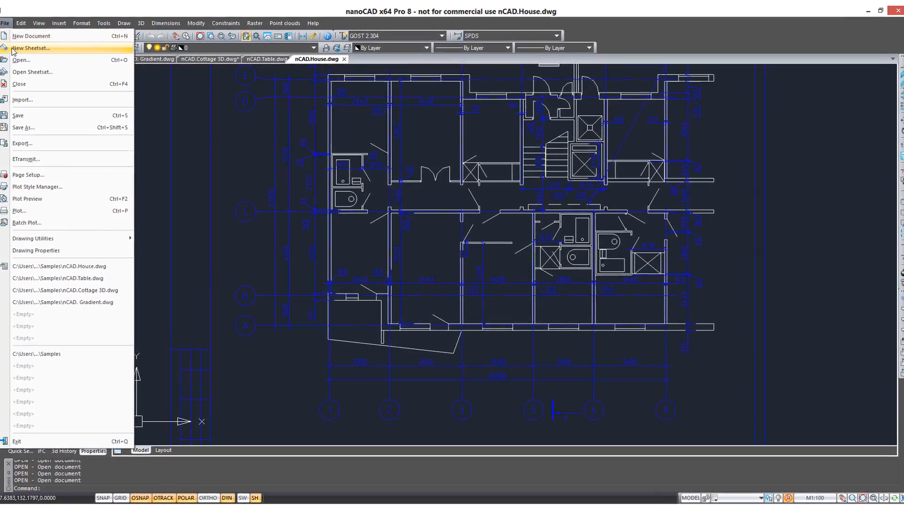
{"action": "left_click", "coordinate": [21, 59]}
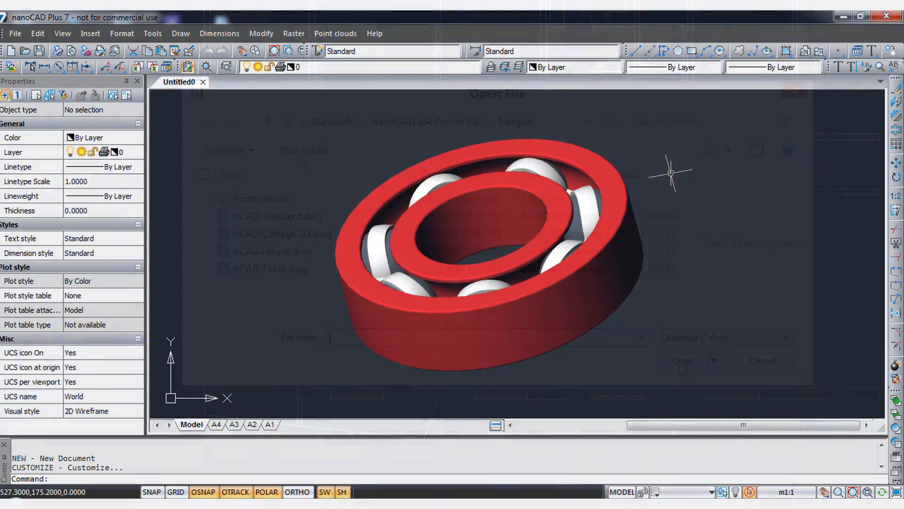
{"action": "left_click", "coordinate": [760, 360]}
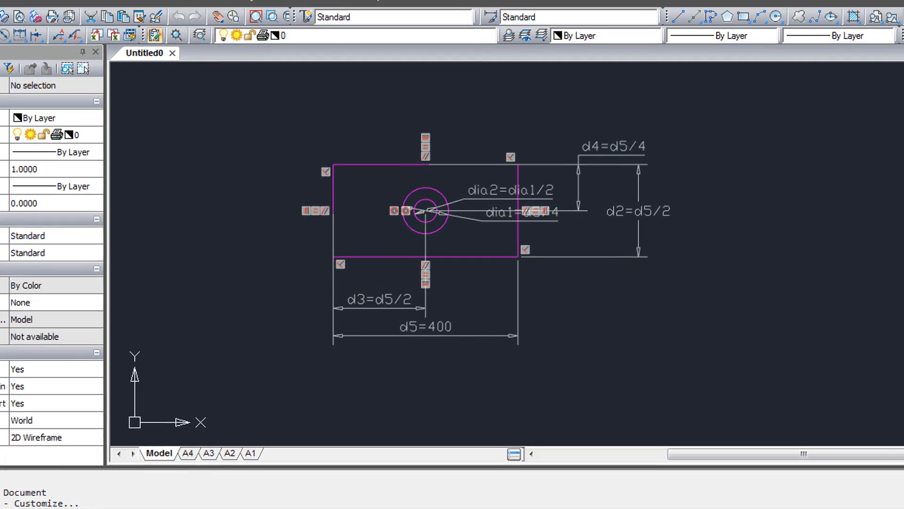
Step: Toggle the clean-screen view of the constrained rectangle-and-circles sketch with Ctrl+0
{"action": "key", "text": "ctrl+0"}
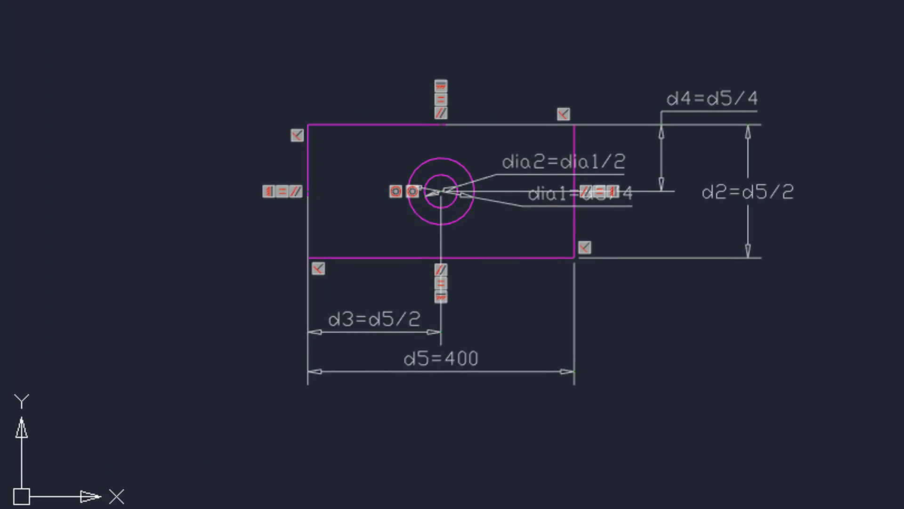